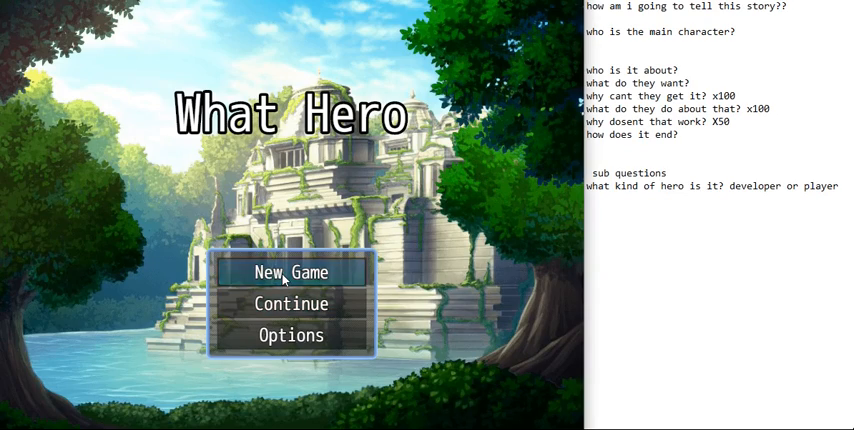
# - Start a new game of What Hero from the title screen
pyautogui.click(289, 271)
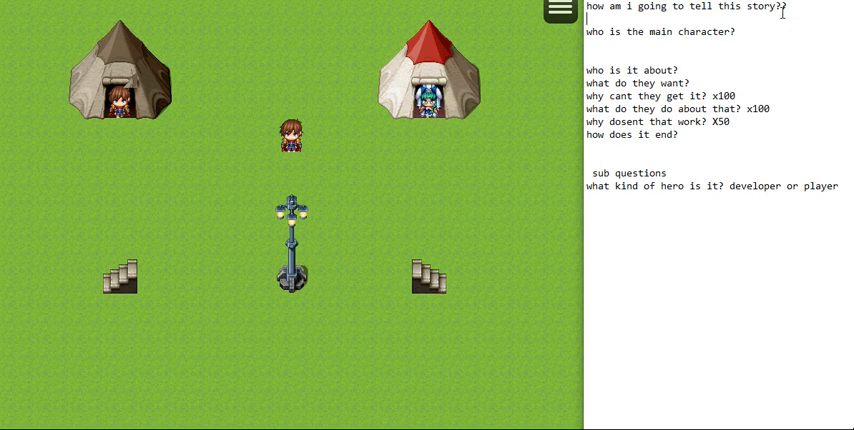
pyautogui.doubleClick(705, 13)
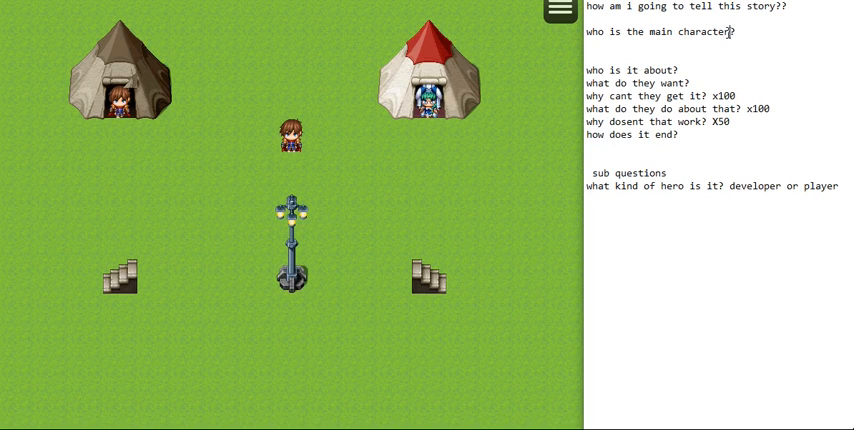
pyautogui.write('s')
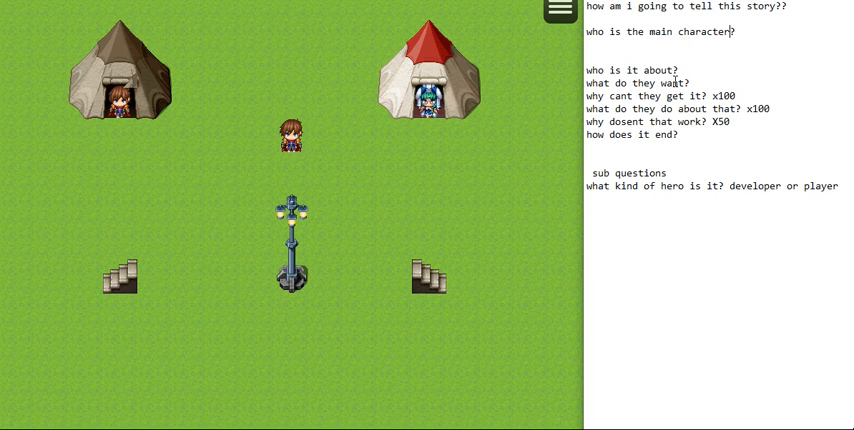
pyautogui.moveTo(591, 69); pyautogui.dragTo(659, 109)
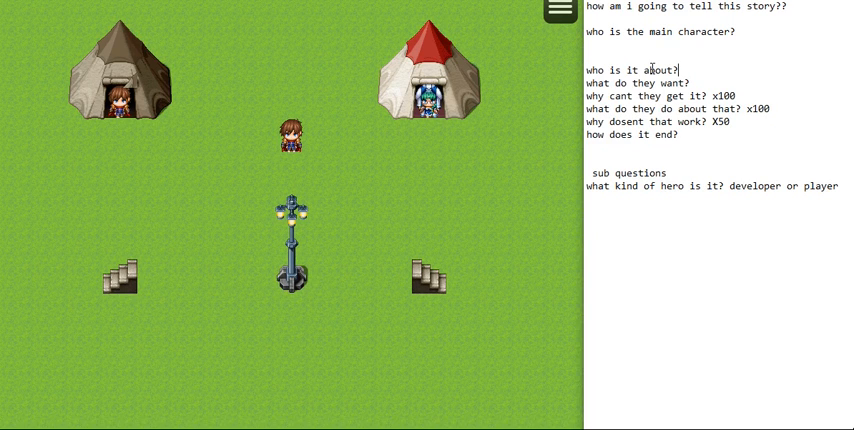
pyautogui.doubleClick(660, 31)
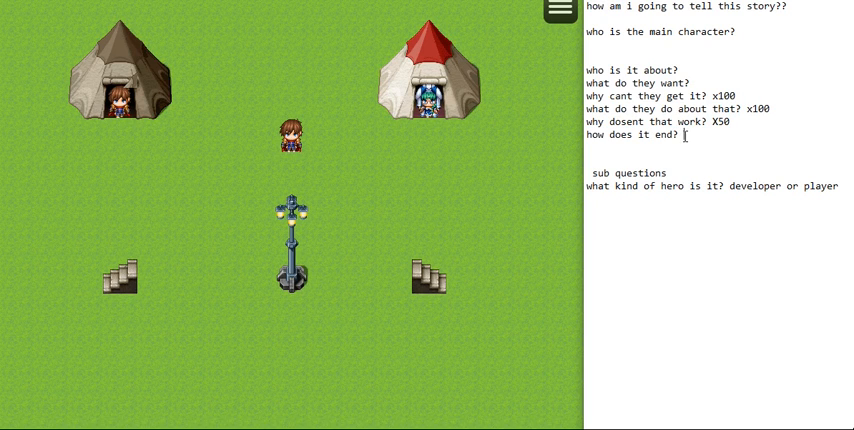
# - Select the 'how does it end?' question line in the Notepad story notes
pyautogui.tripleClick(648, 135)
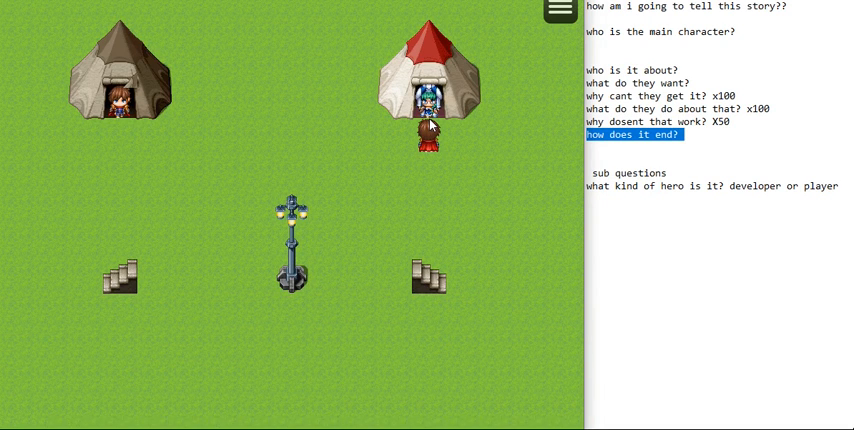
pyautogui.moveTo(108, 130)
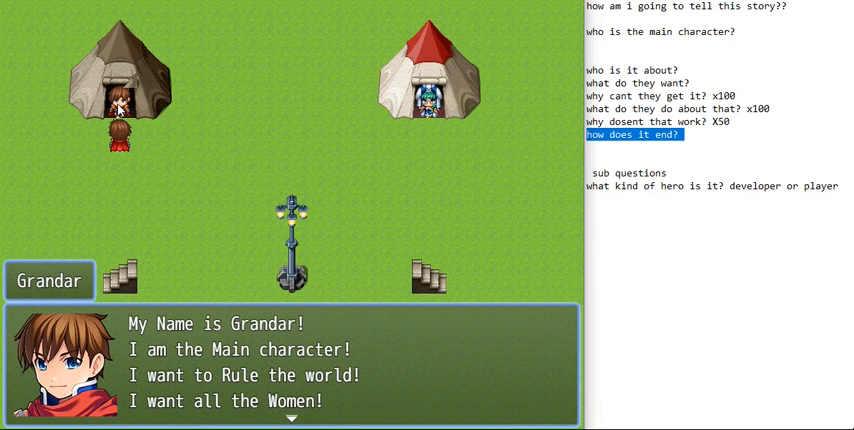
pyautogui.moveTo(18, 186)
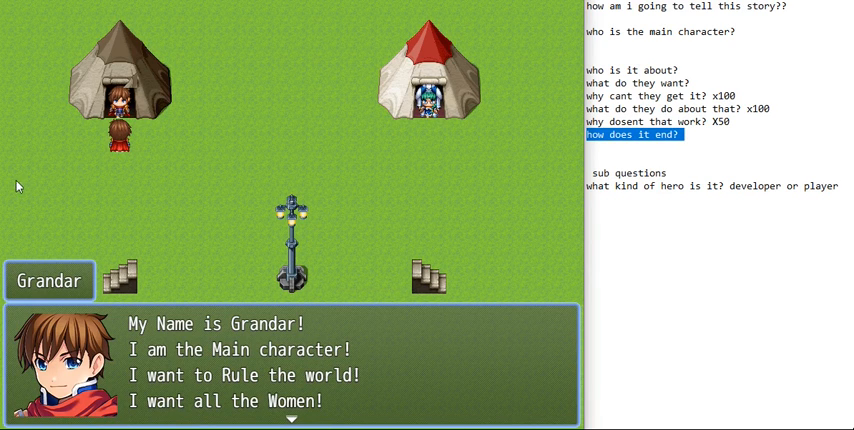
pyautogui.moveTo(175, 383)
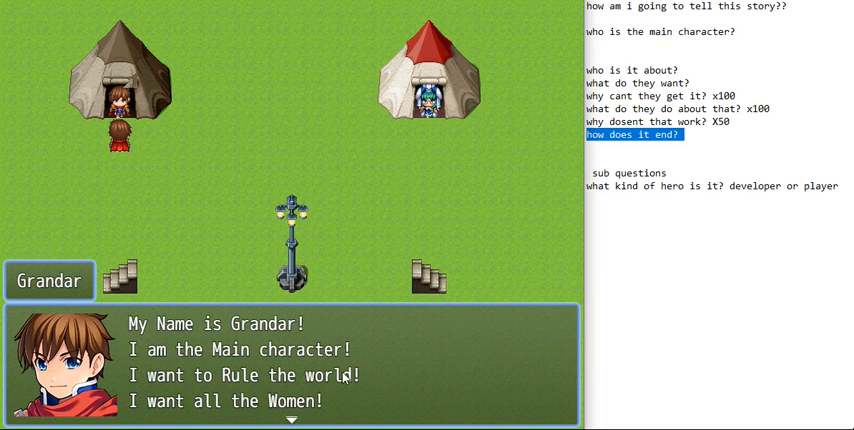
pyautogui.moveTo(352, 388)
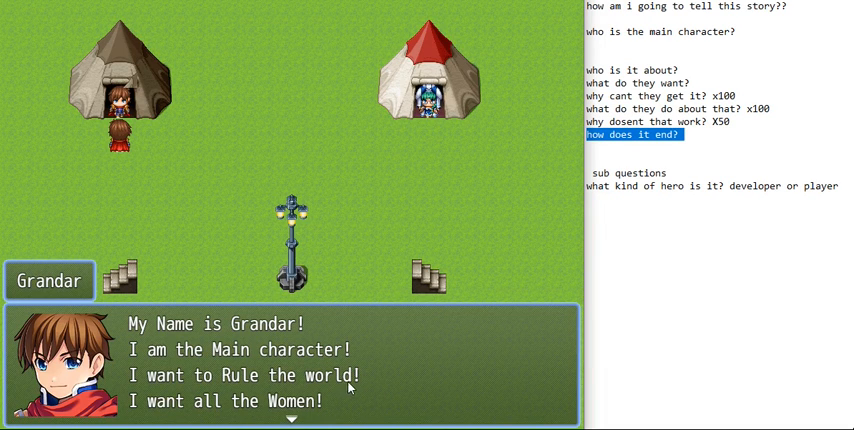
pyautogui.moveTo(331, 408)
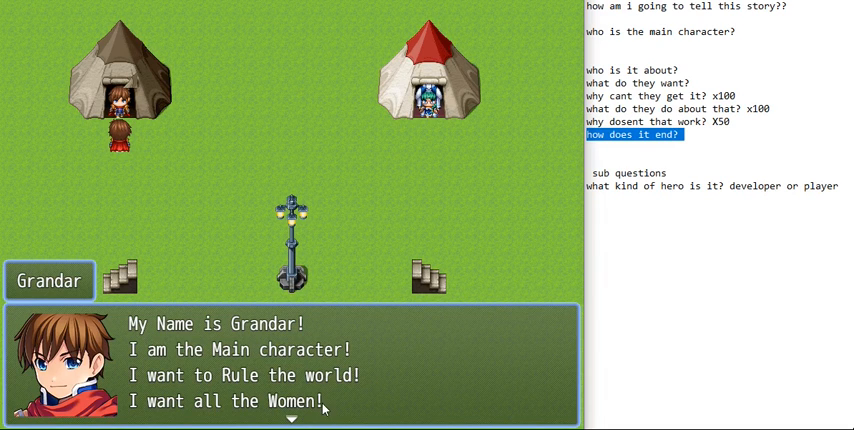
pyautogui.moveTo(347, 407)
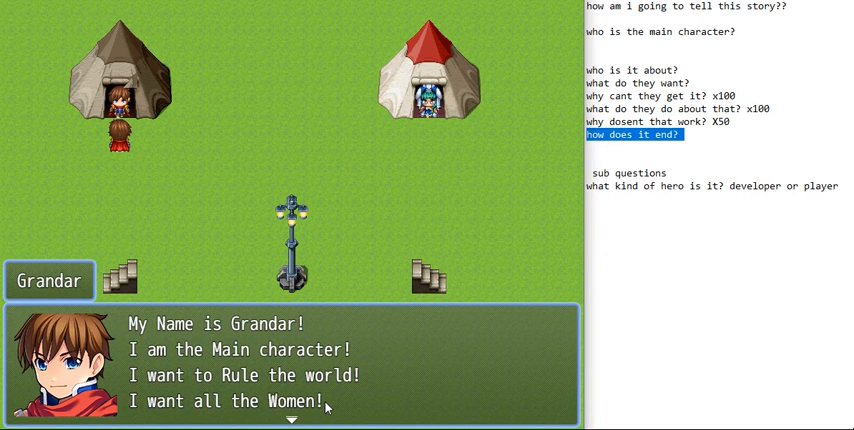
pyautogui.moveTo(345, 401)
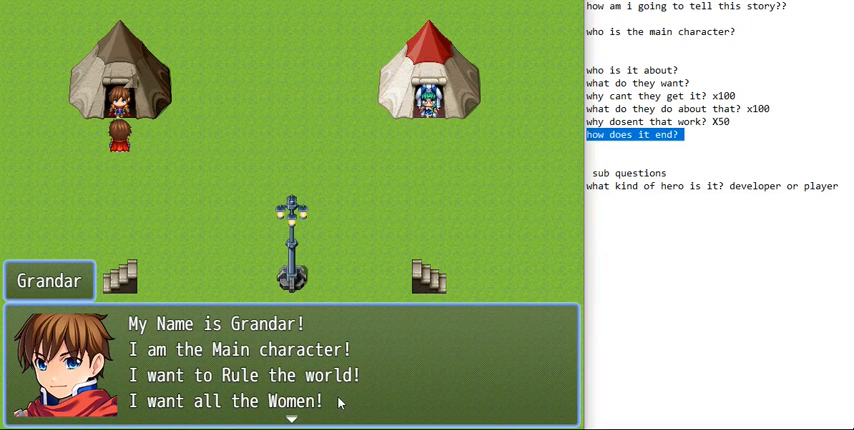
pyautogui.moveTo(397, 375)
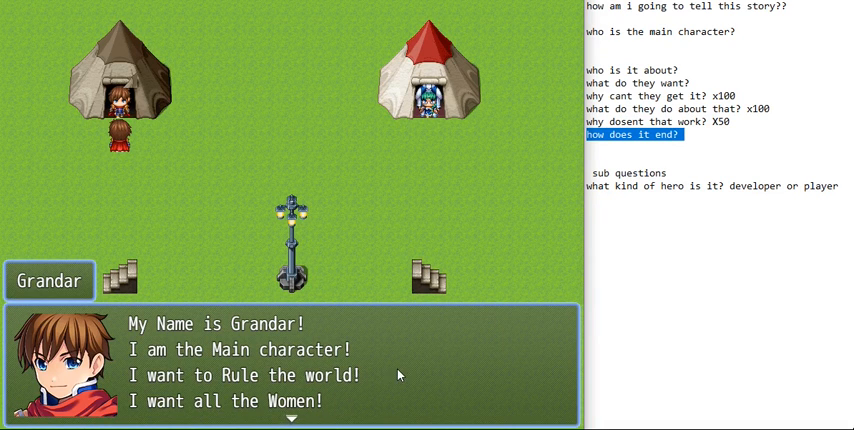
pyautogui.moveTo(347, 405)
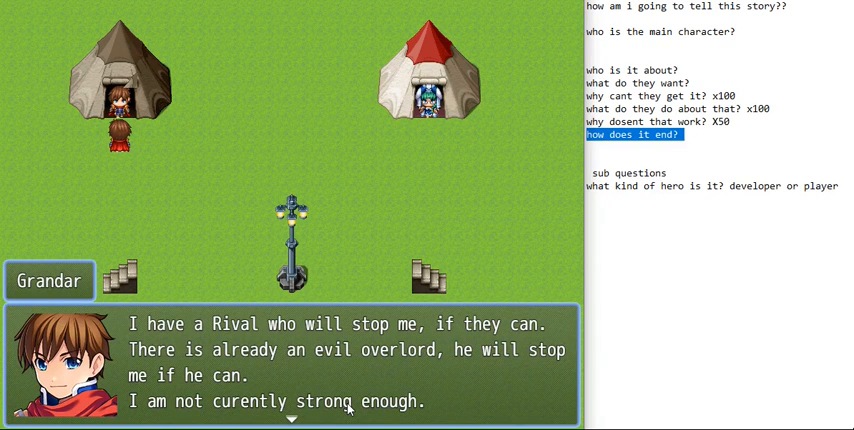
# - Advance Grandar's dialogue through his defeats by rival and overlord to his fears and friends line
pyautogui.click(348, 410)
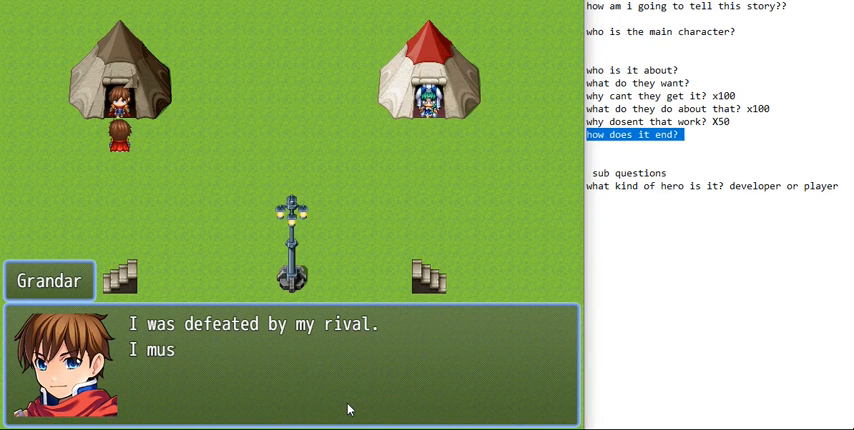
pyautogui.click(348, 409)
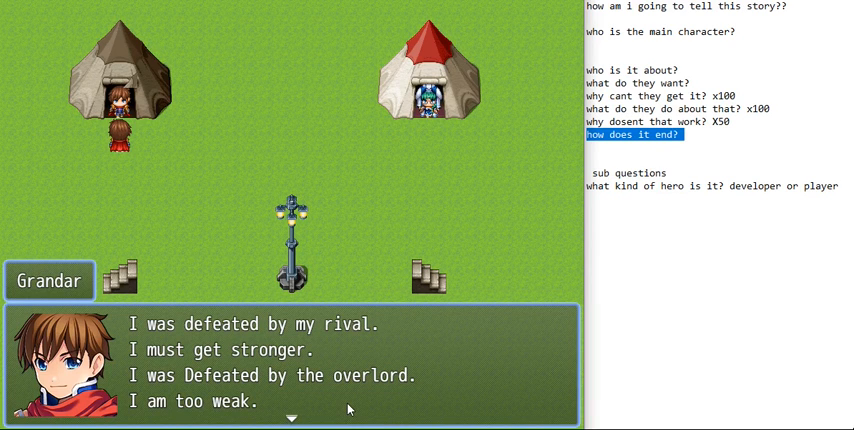
pyautogui.click(349, 404)
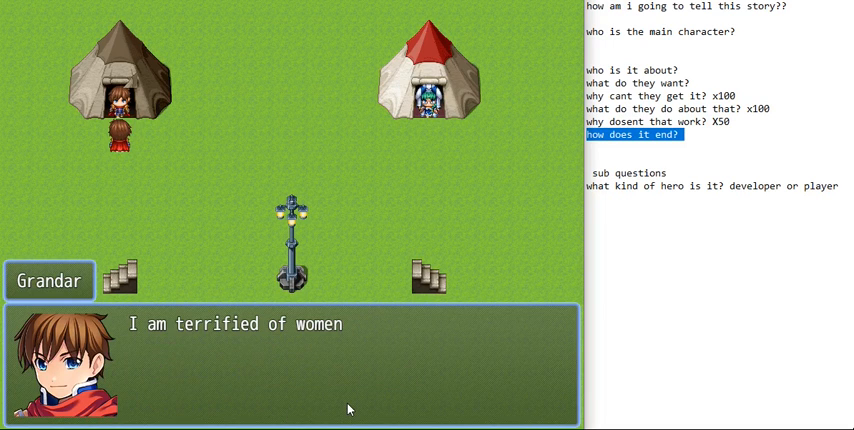
pyautogui.click(348, 406)
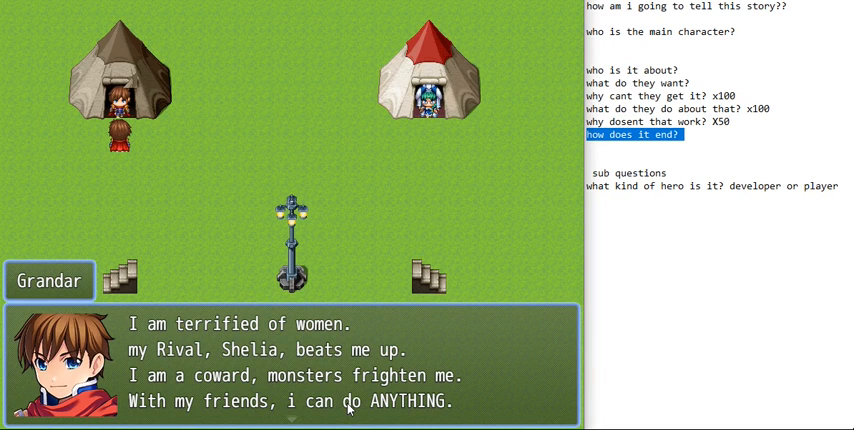